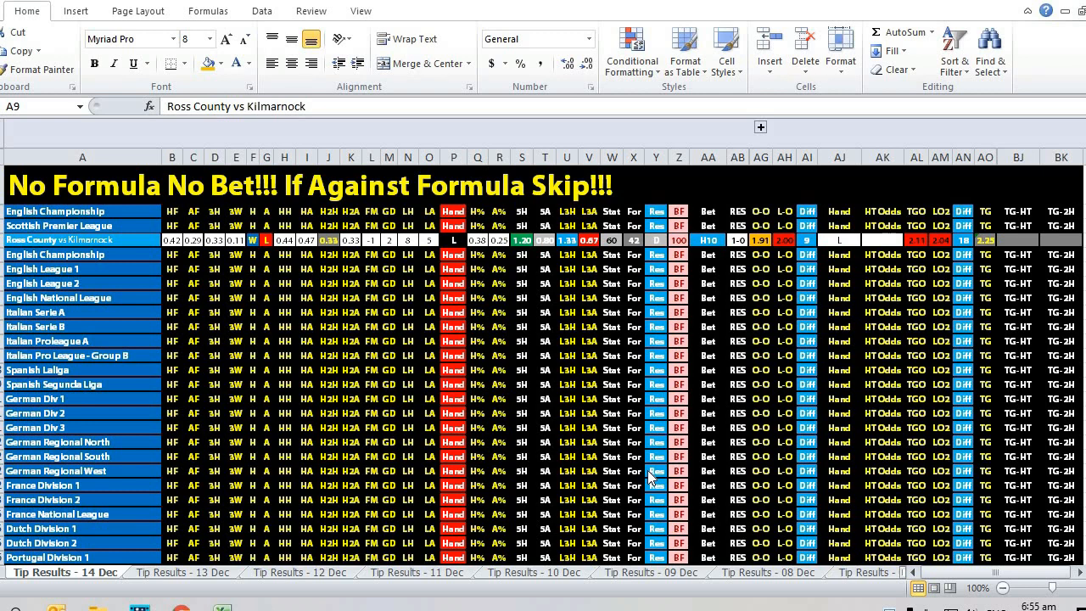
pyautogui.moveTo(679, 416)
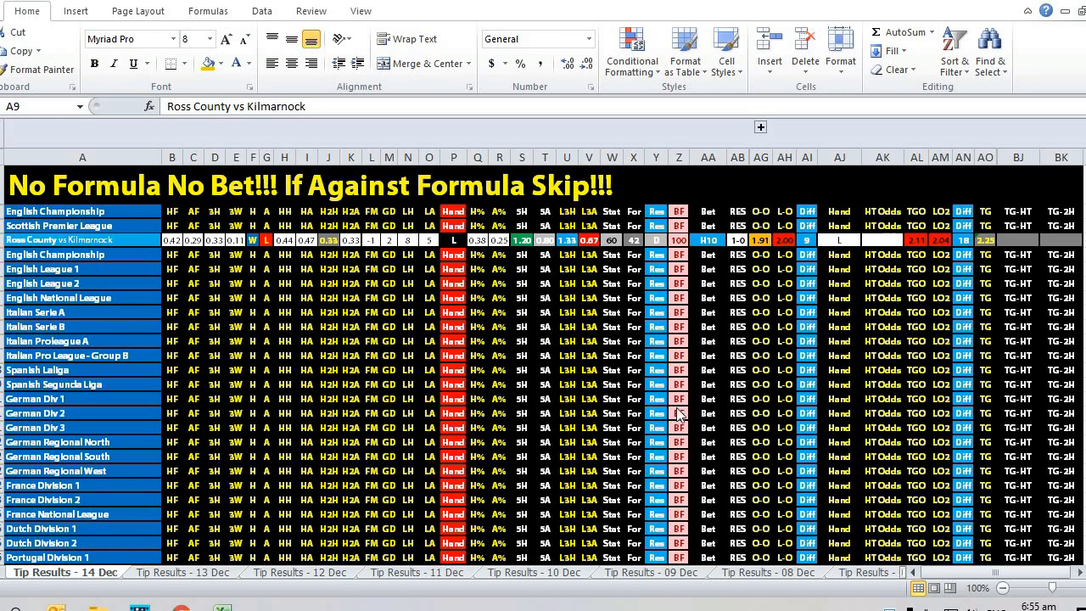
pyautogui.moveTo(755, 278)
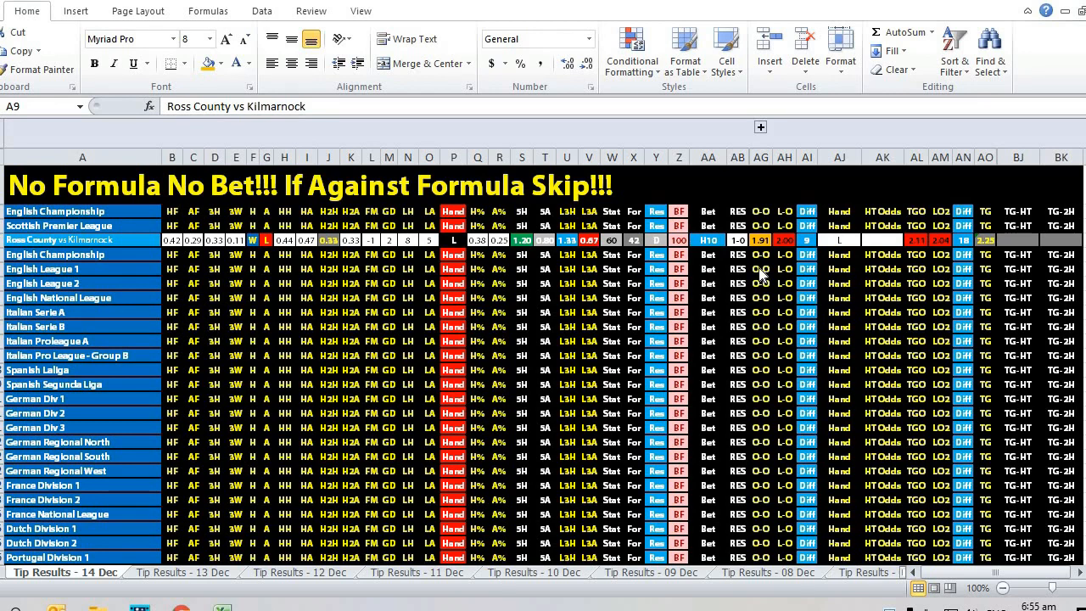
pyautogui.moveTo(787, 270)
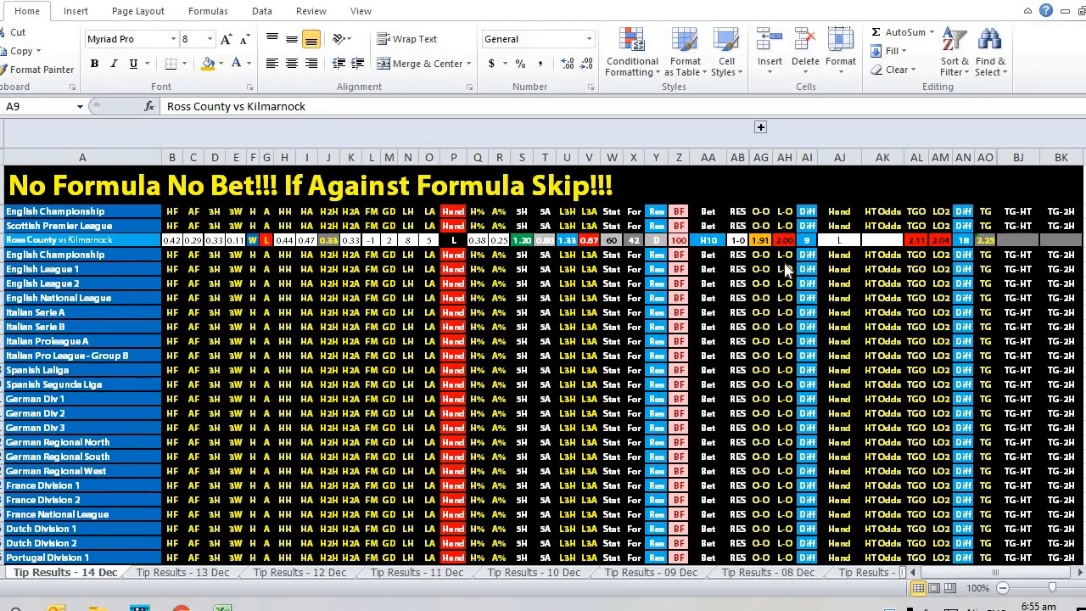
pyautogui.moveTo(782, 266)
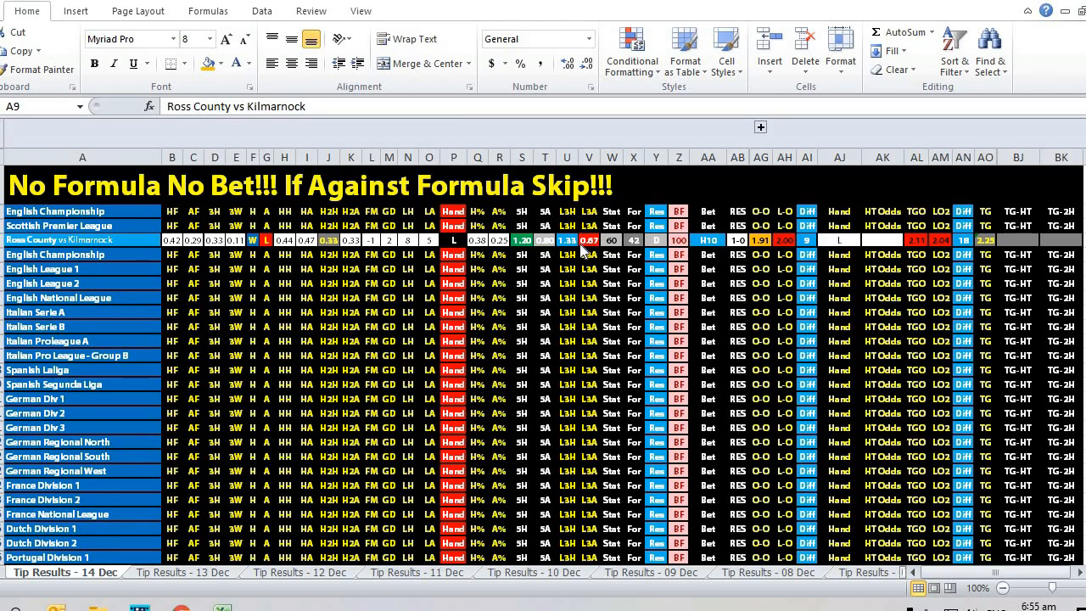
pyautogui.moveTo(581, 251)
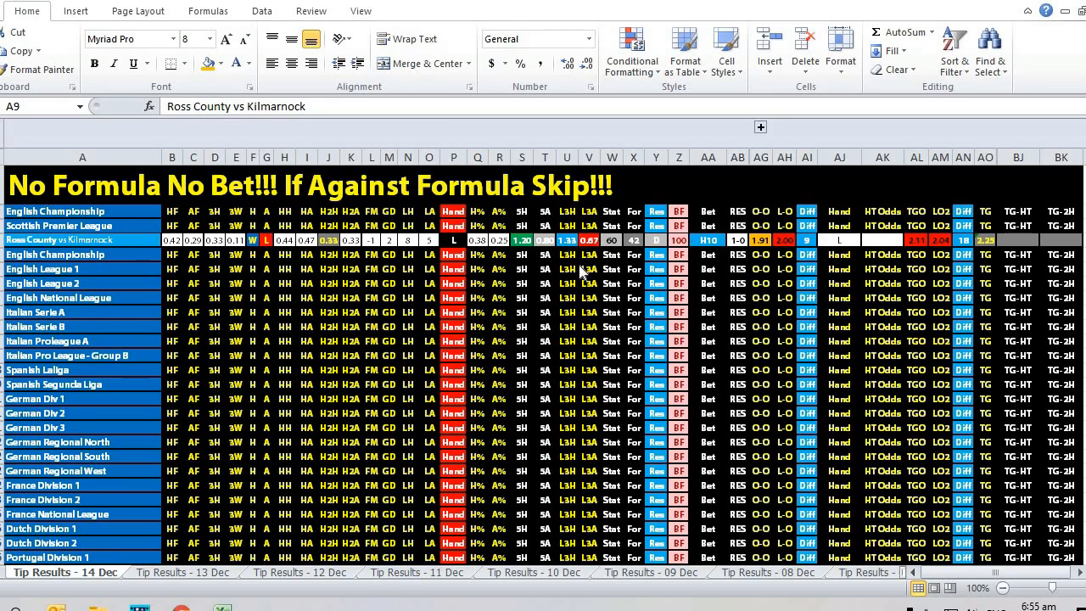
pyautogui.moveTo(572, 263)
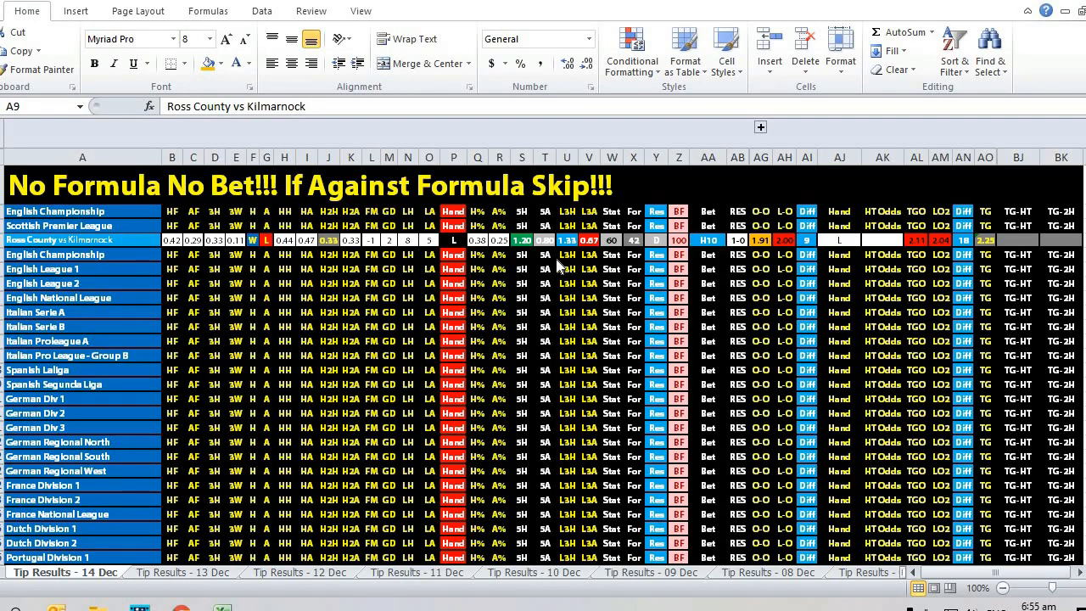
pyautogui.moveTo(354, 277)
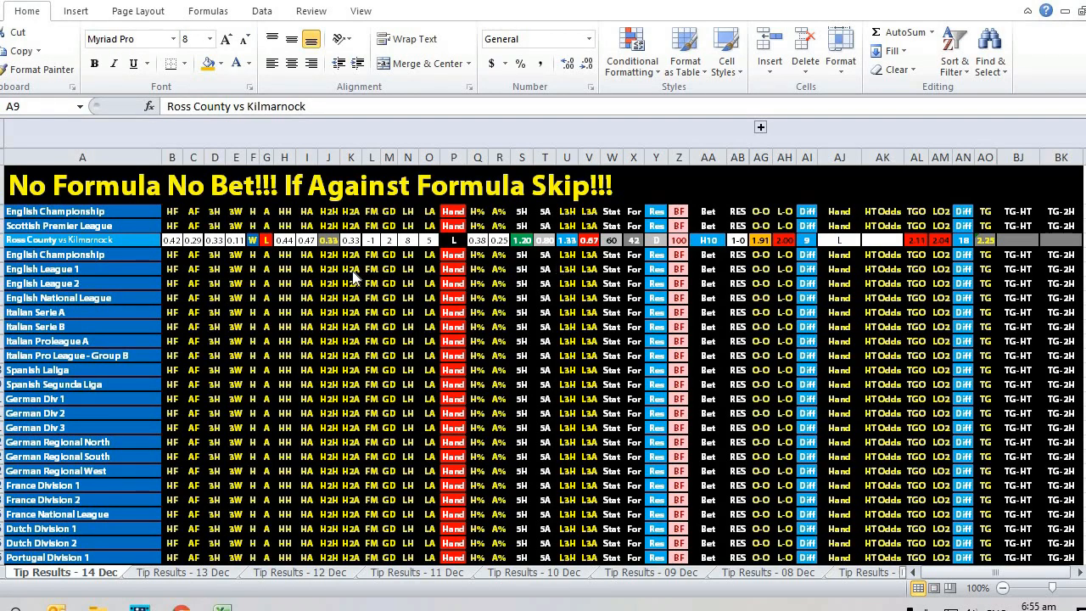
pyautogui.moveTo(423, 281)
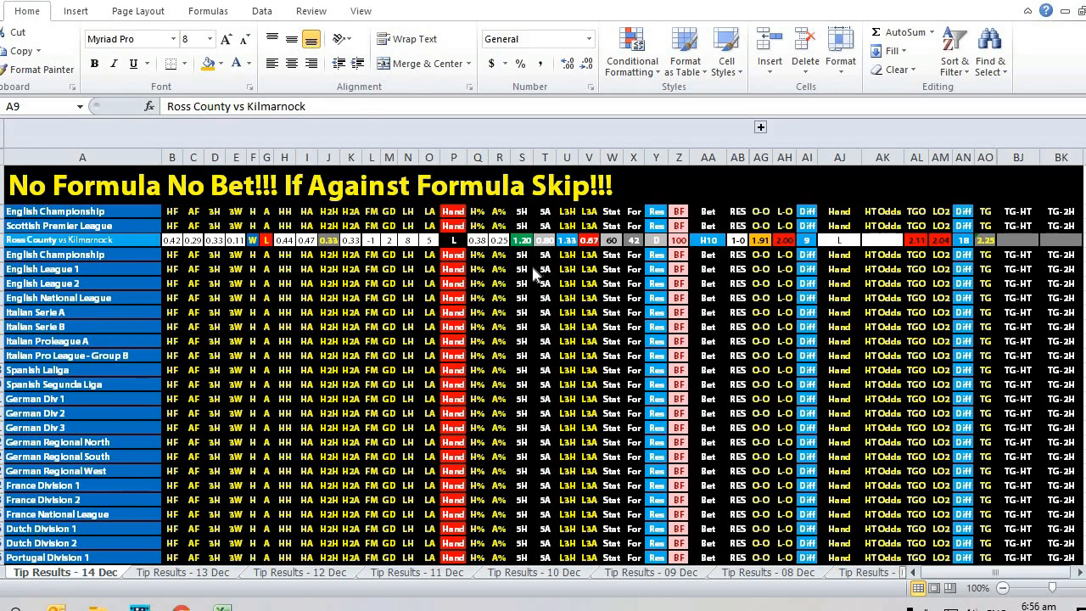
pyautogui.moveTo(581, 267)
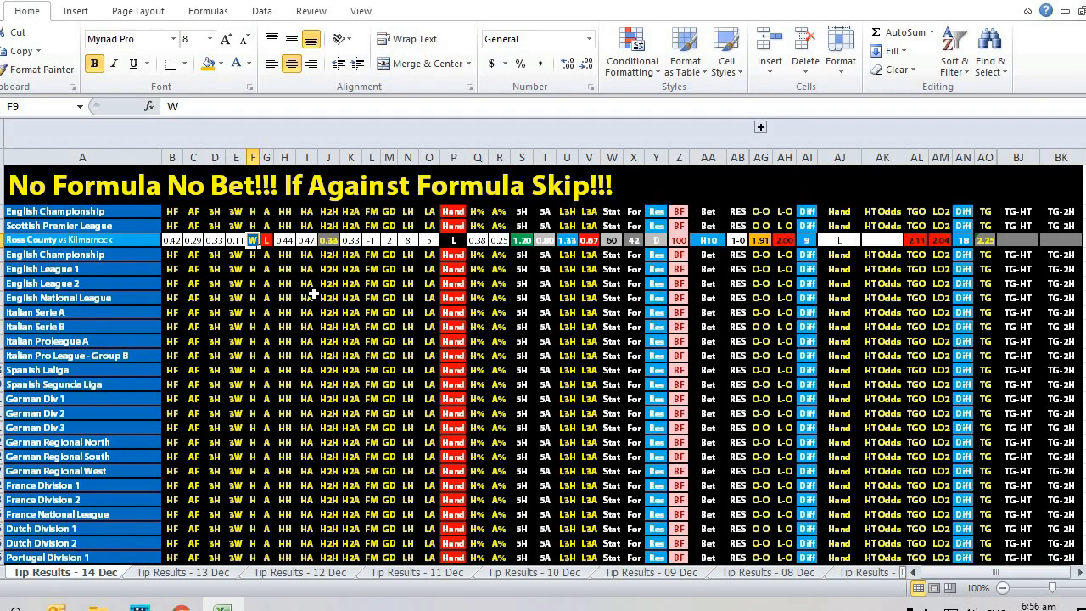
pyautogui.moveTo(282, 298)
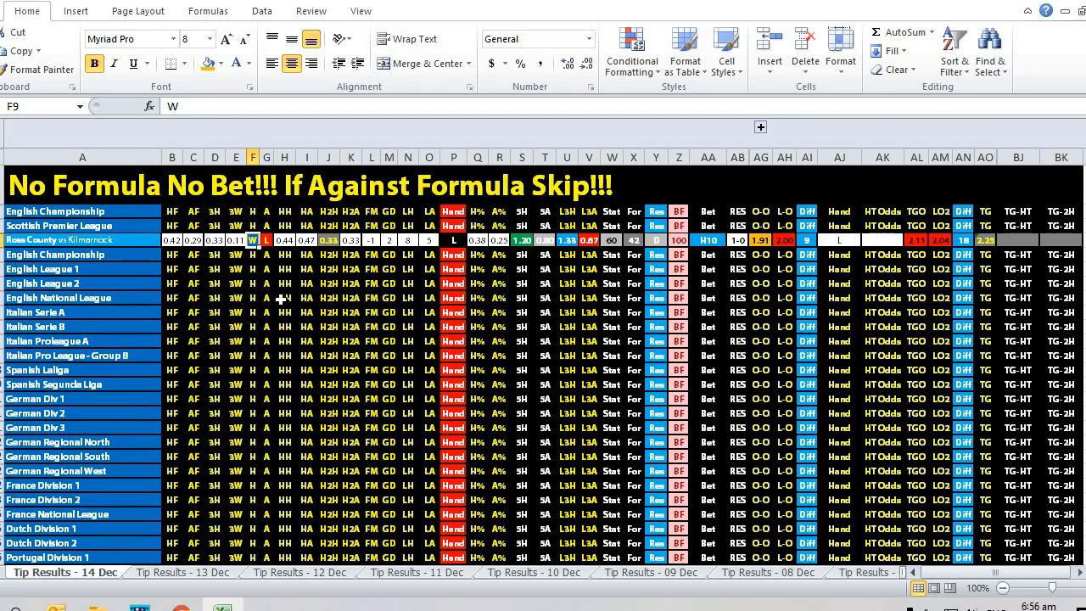
pyautogui.moveTo(320, 294)
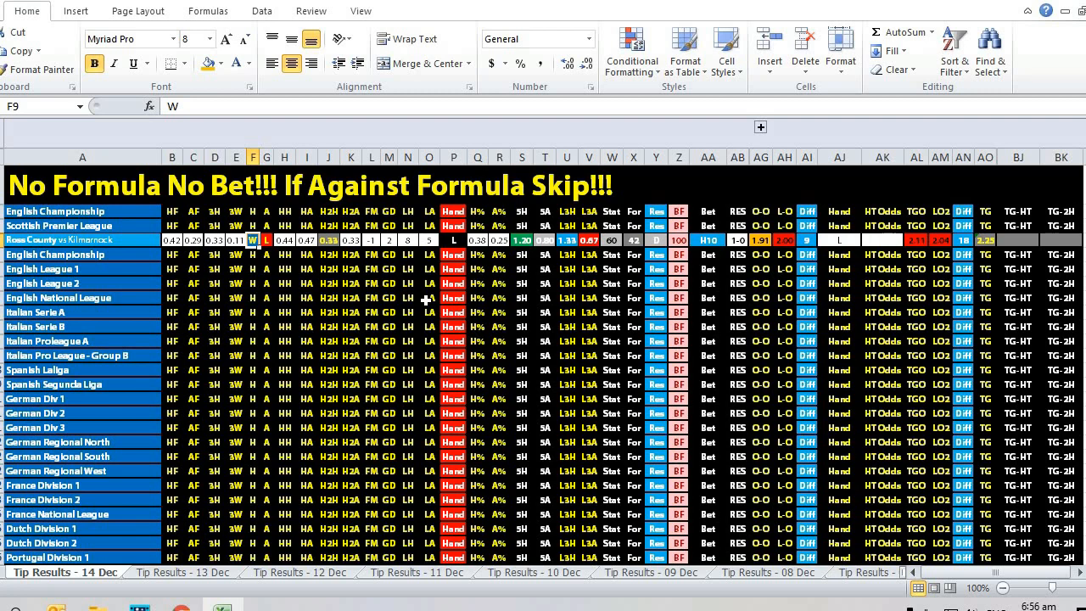
pyautogui.click(706, 269)
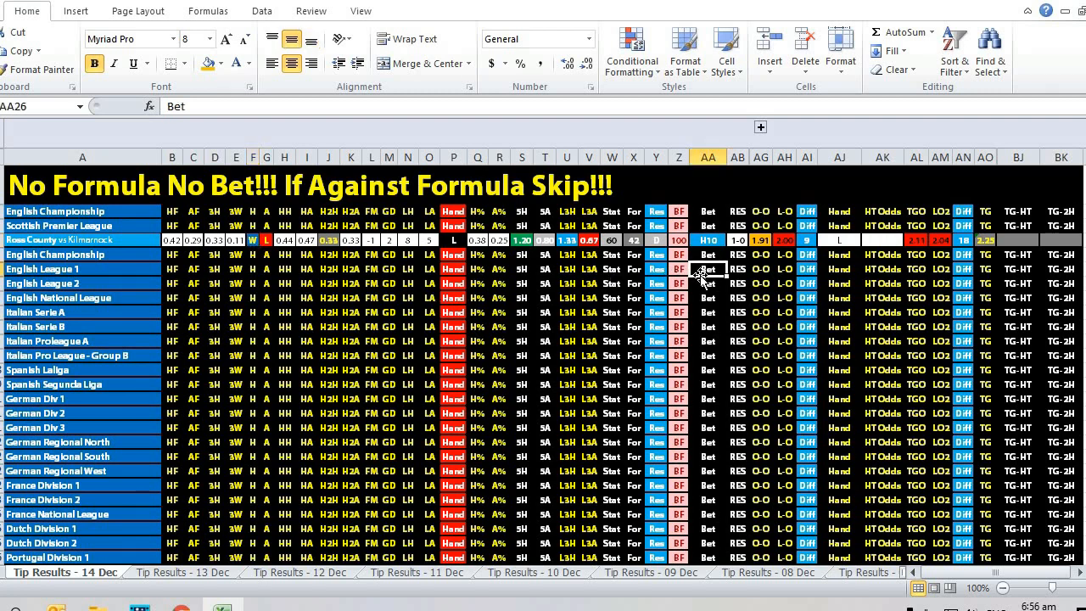
pyautogui.moveTo(675, 254)
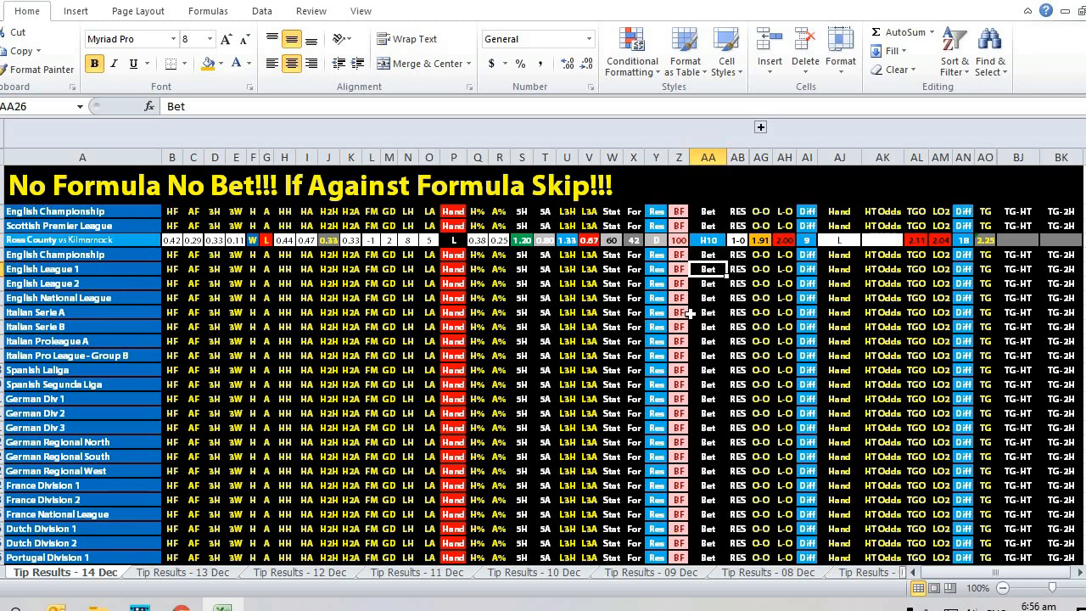
pyautogui.moveTo(696, 330)
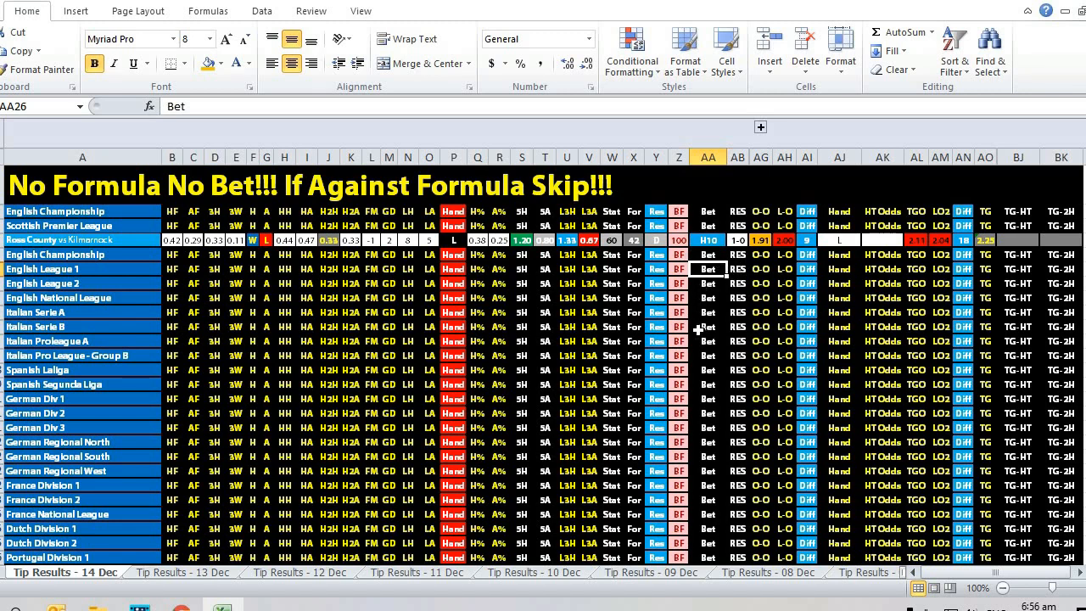
pyautogui.moveTo(788, 345)
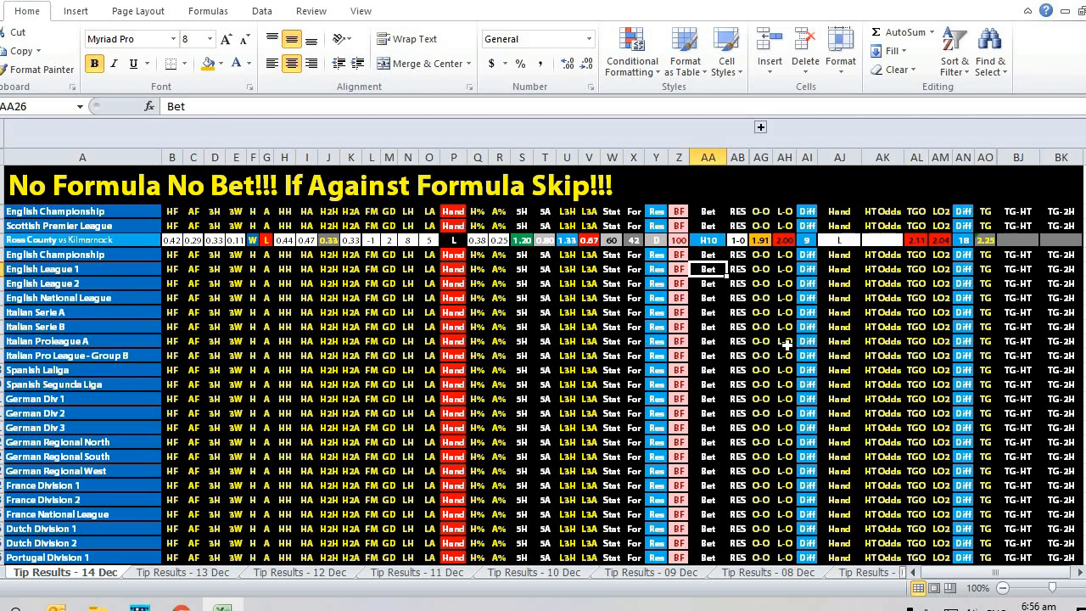
pyautogui.click(783, 341)
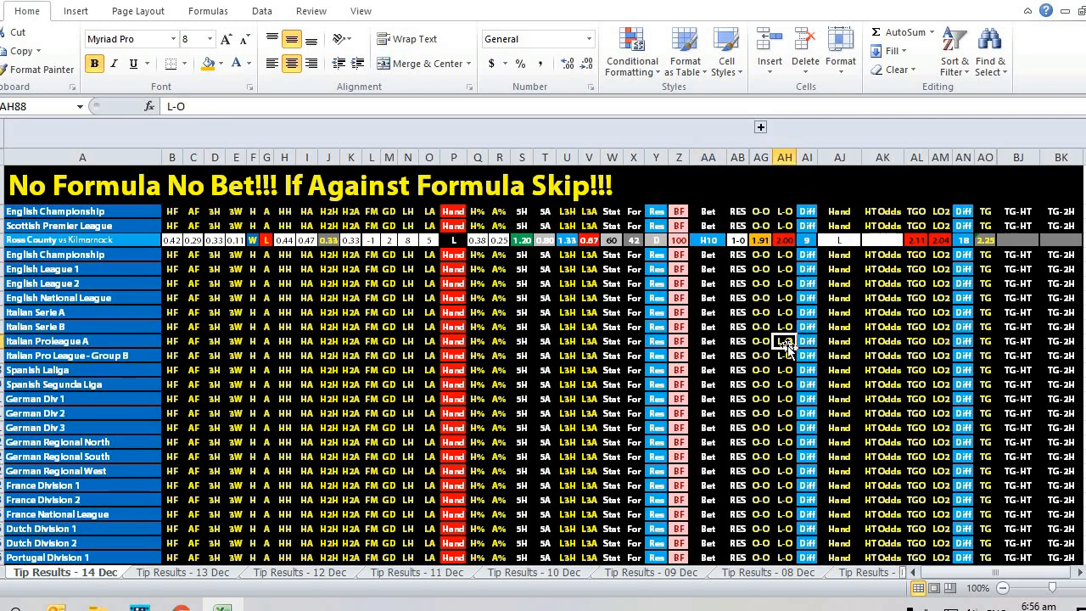